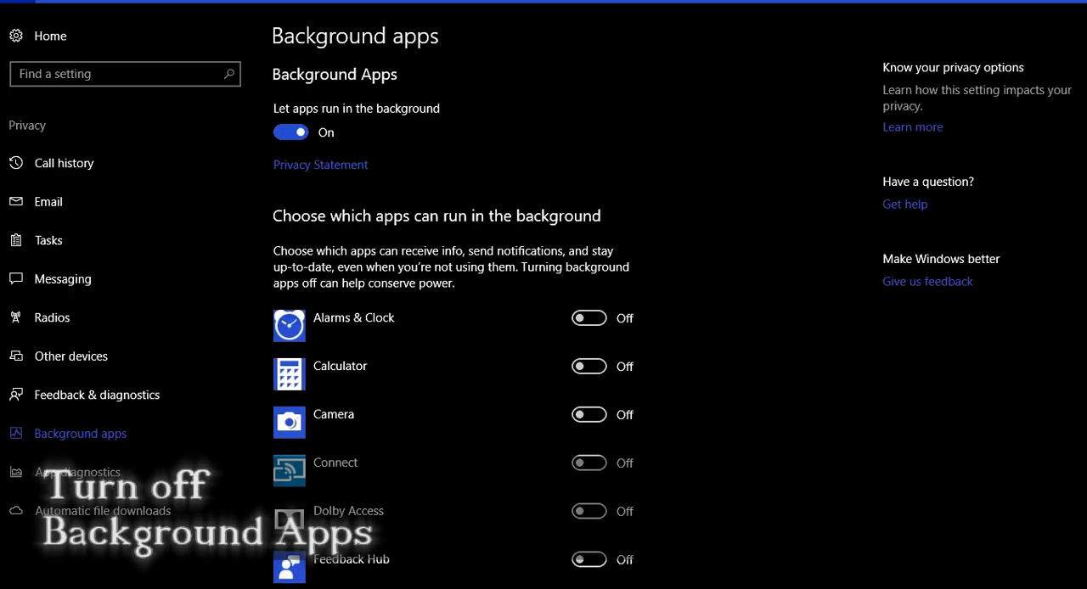
# Switch 'Let apps run in the background' to Off under Privacy > Background apps.
pyautogui.scroll(-3)
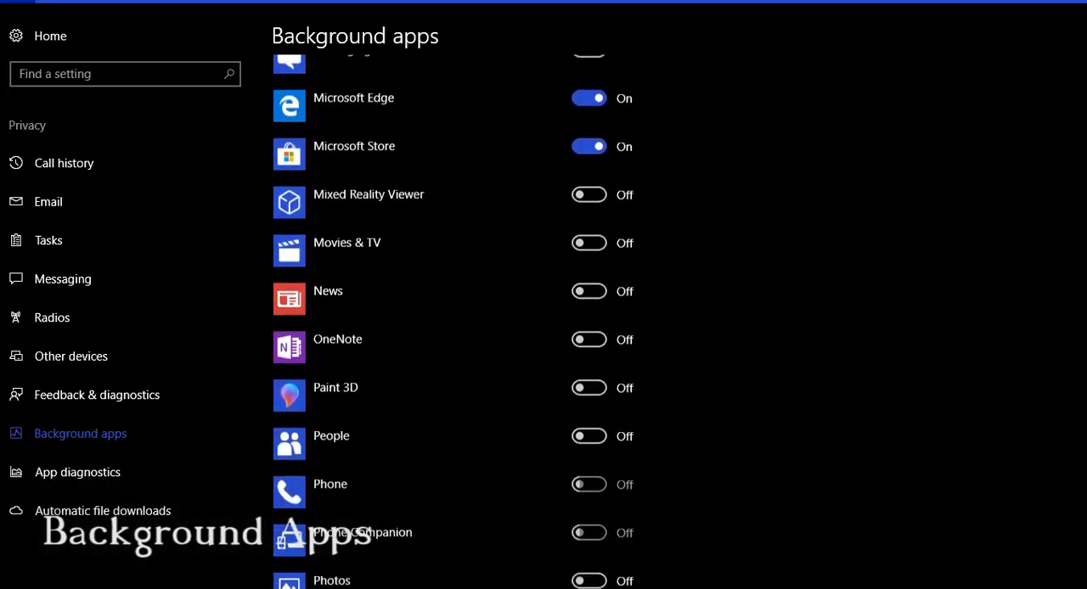
pyautogui.scroll(-3)
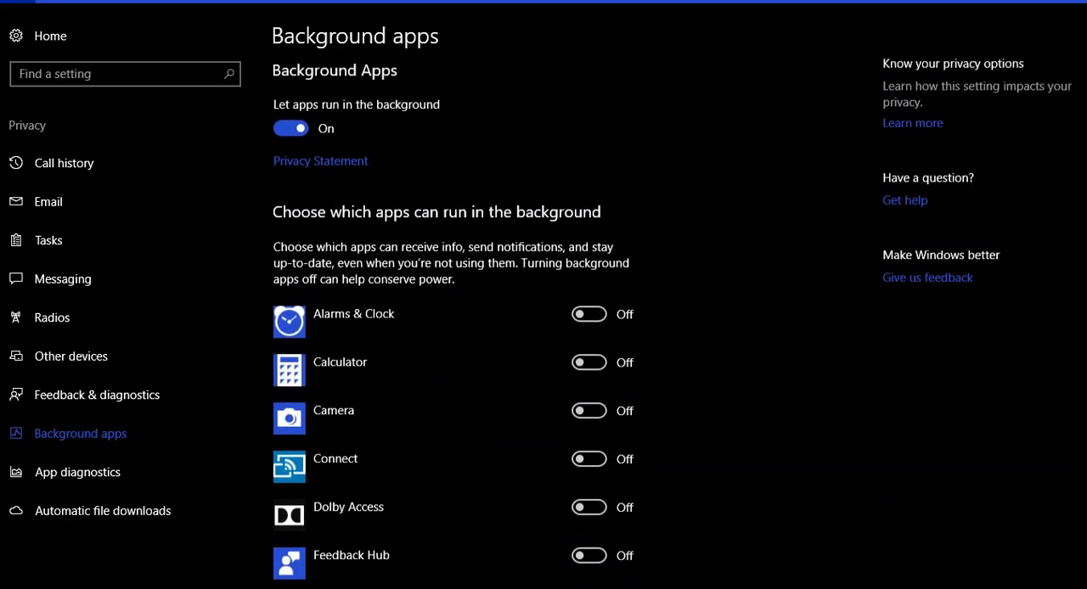
pyautogui.click(290, 129)
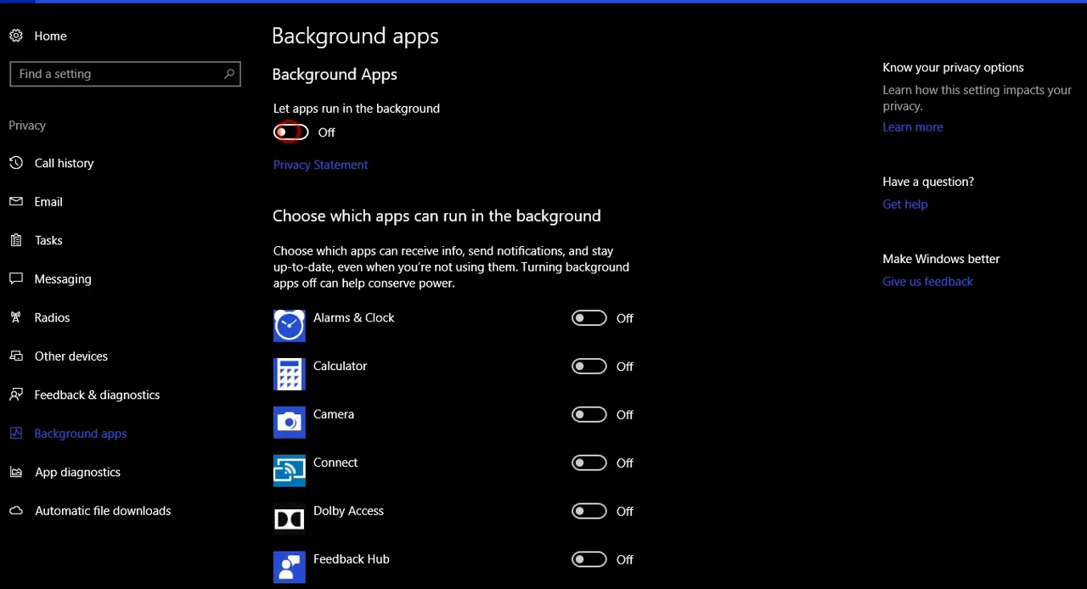
pyautogui.click(291, 132)
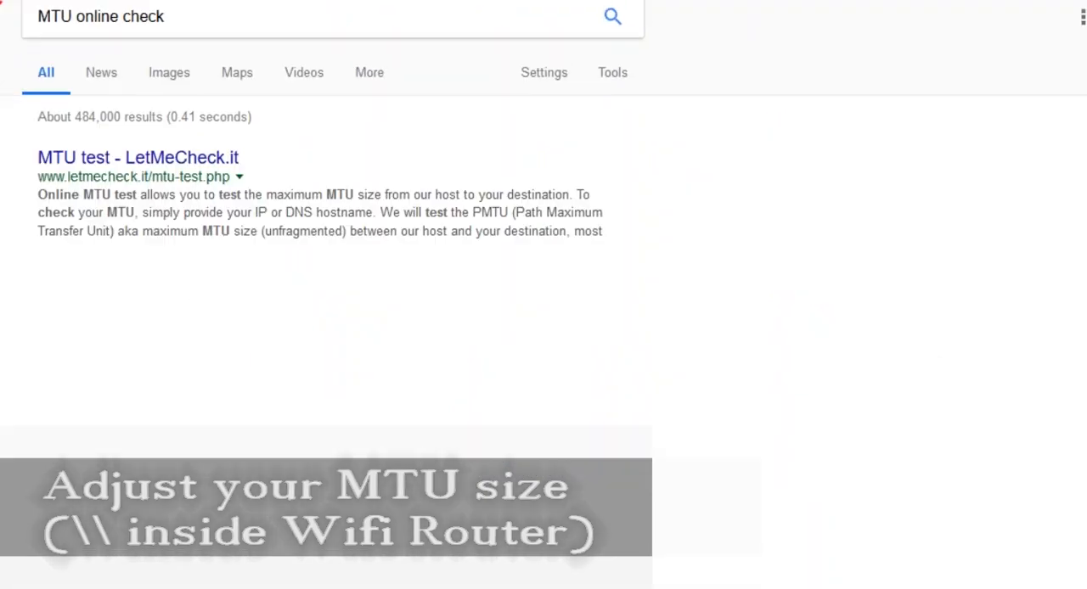
# Run the LetMeCheck.it MTU test and find a maximum MTU of 1500.
pyautogui.click(137, 157)
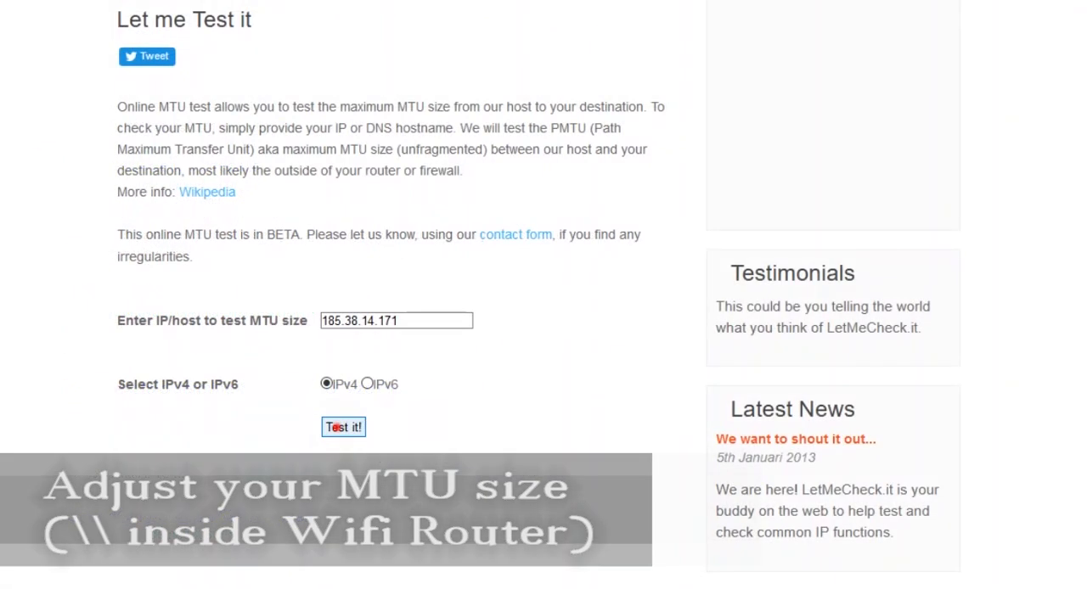
pyautogui.click(343, 427)
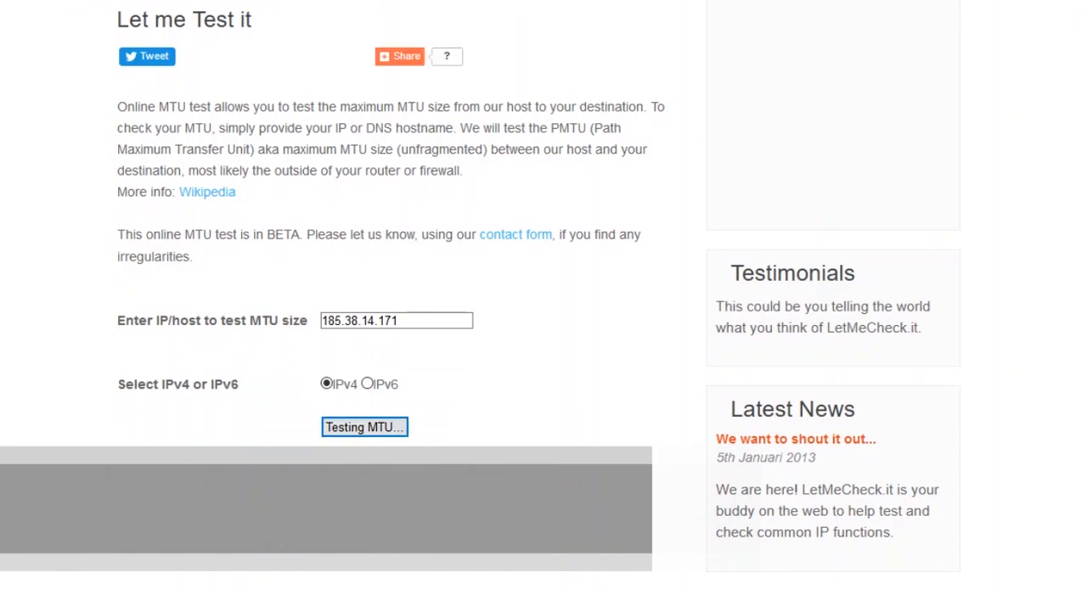
pyautogui.click(365, 427)
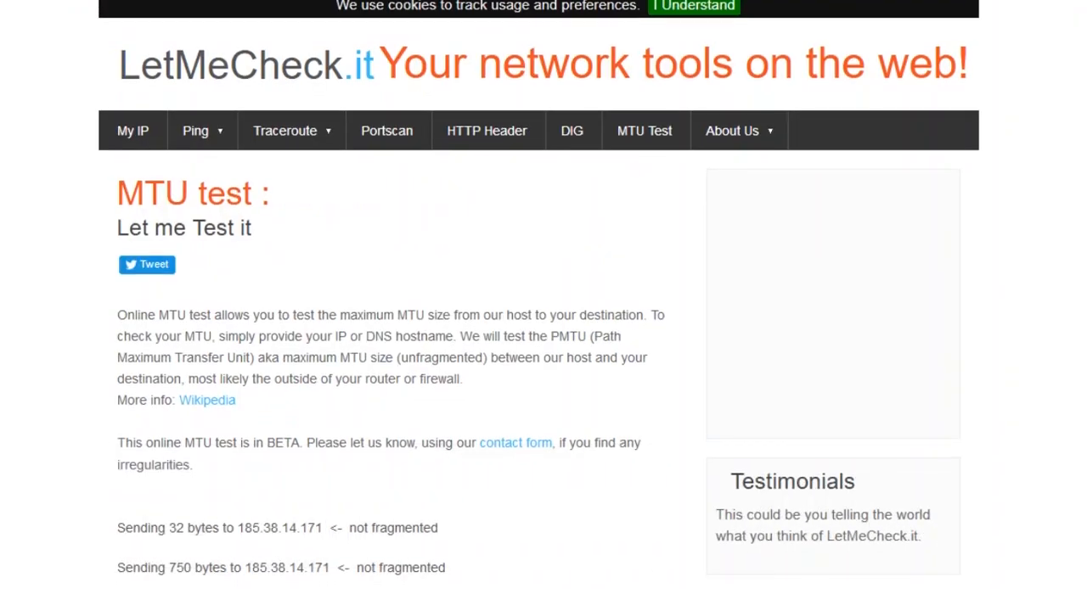
pyautogui.scroll(-3)
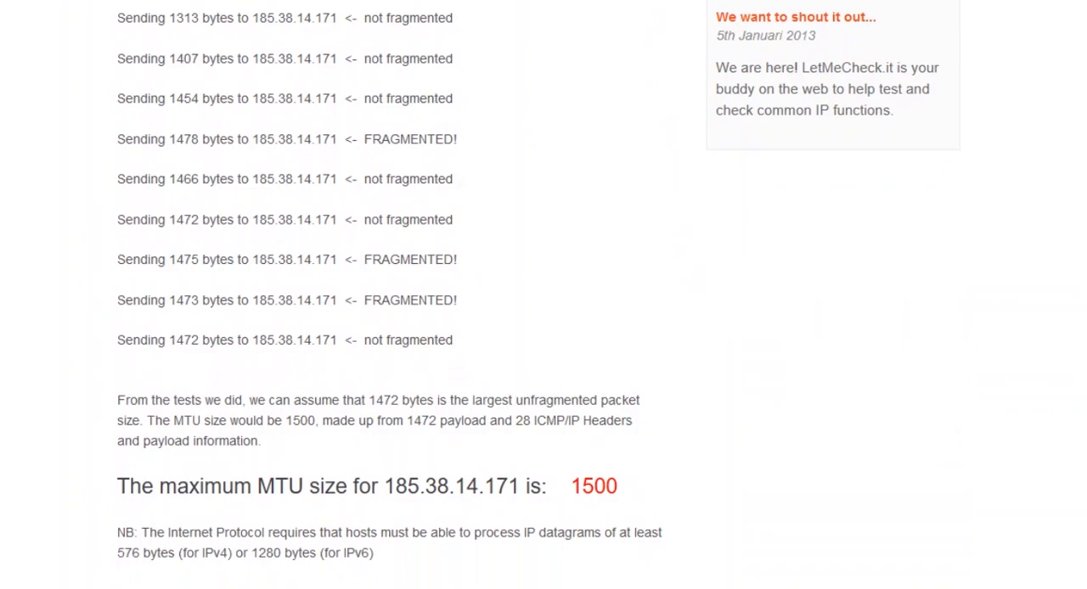
pyautogui.doubleClick(594, 485)
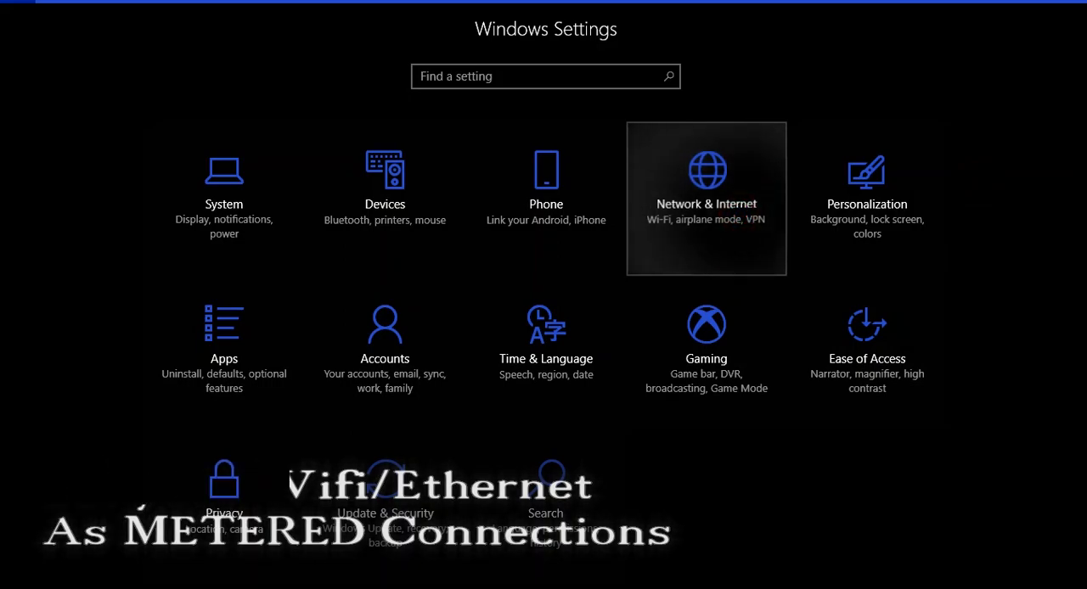
# Reach the Ethernet connection's 'Set as metered connection' setting under Network & Internet.
pyautogui.click(705, 197)
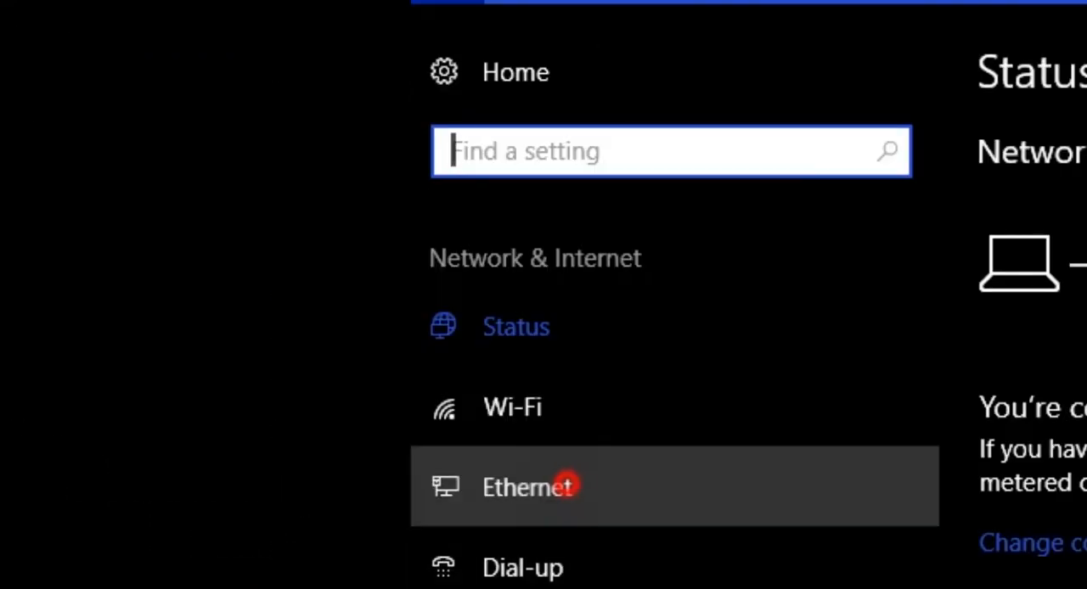
pyautogui.click(527, 487)
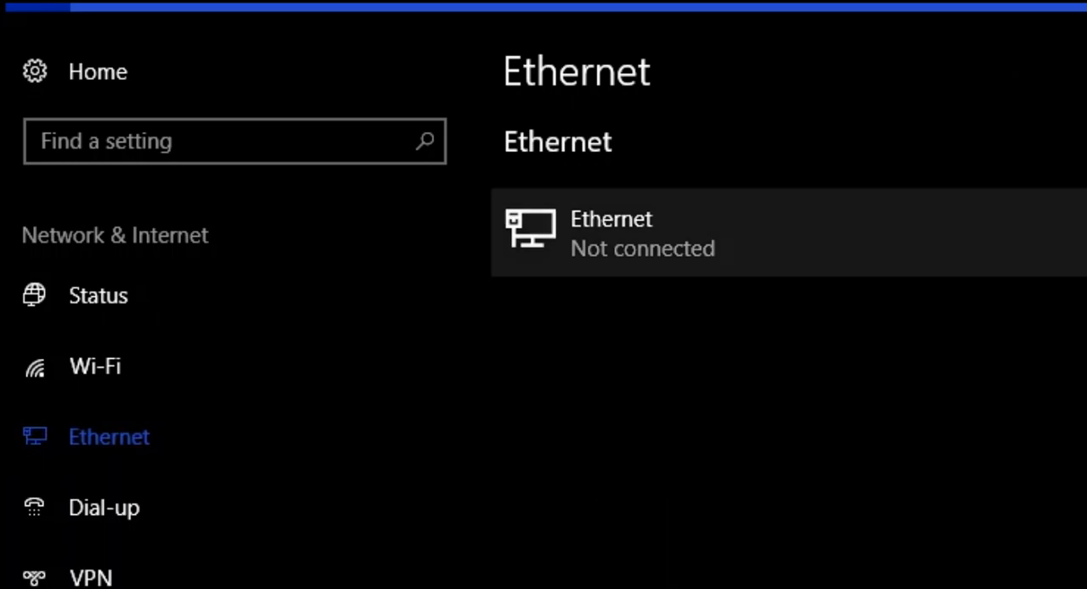
pyautogui.click(636, 233)
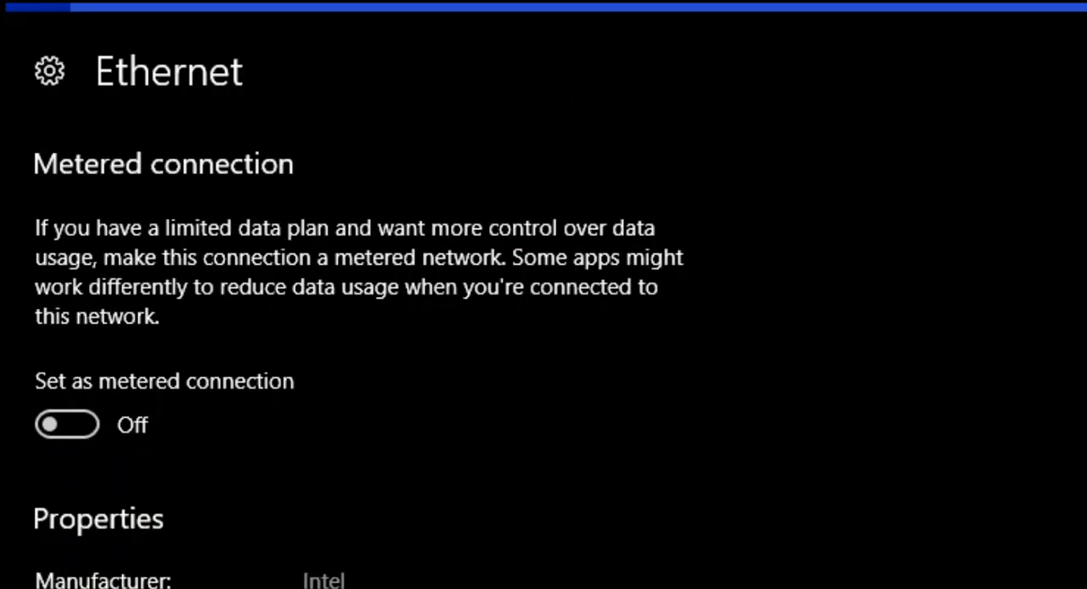
pyautogui.click(66, 424)
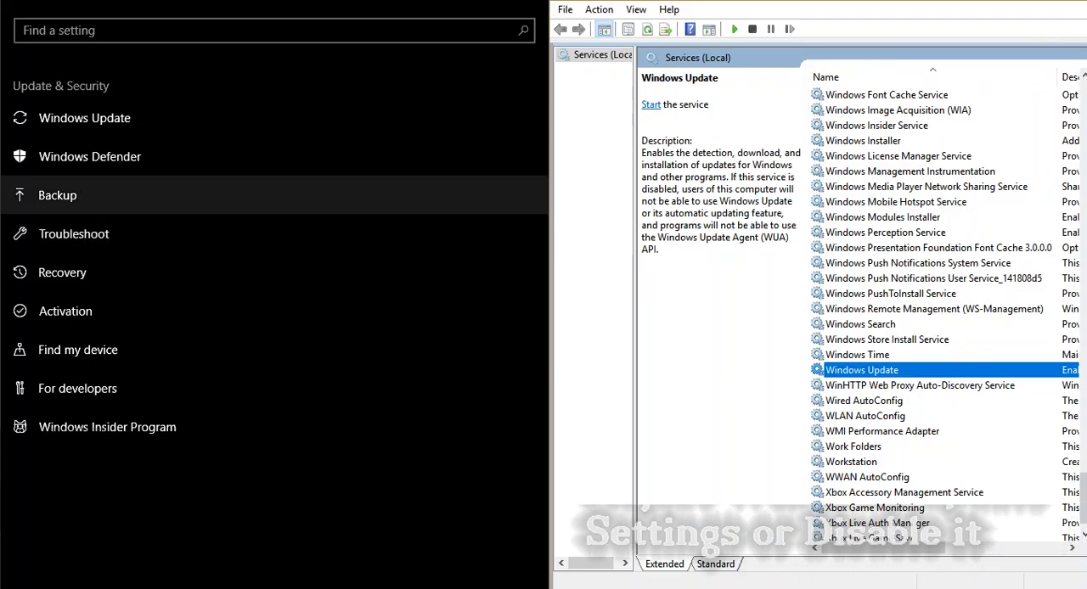
# Set the Delivery Optimization background download bandwidth limit to 5%.
pyautogui.click(84, 117)
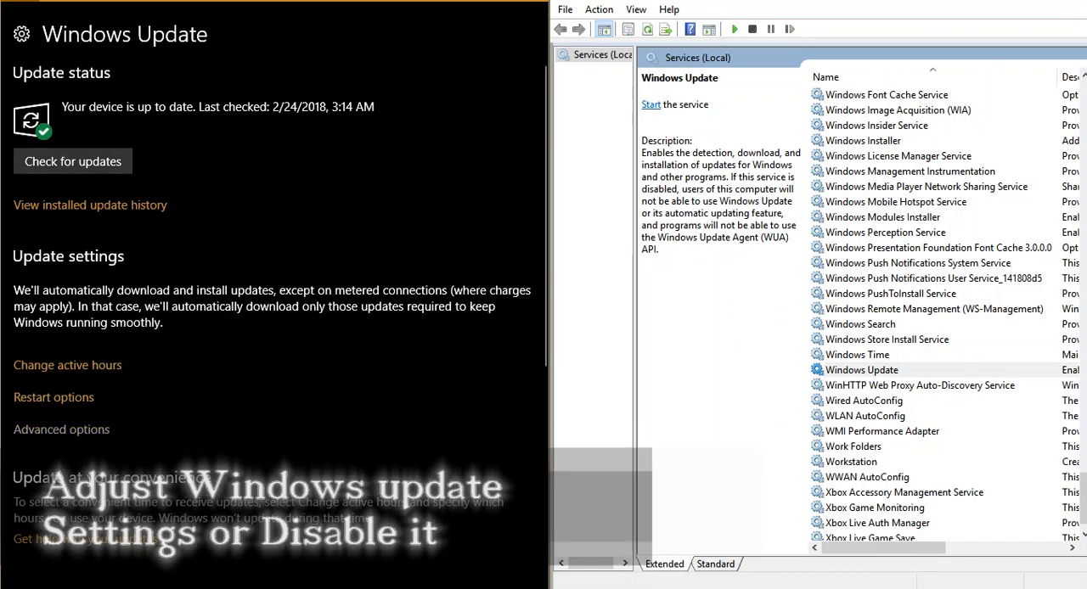
pyautogui.click(61, 429)
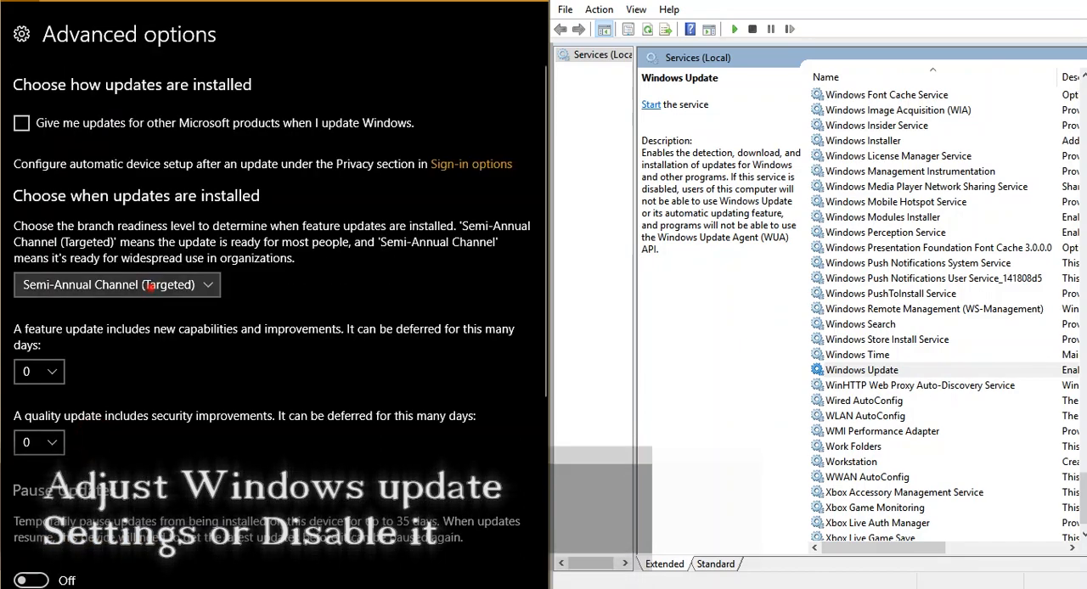
pyautogui.click(337, 300)
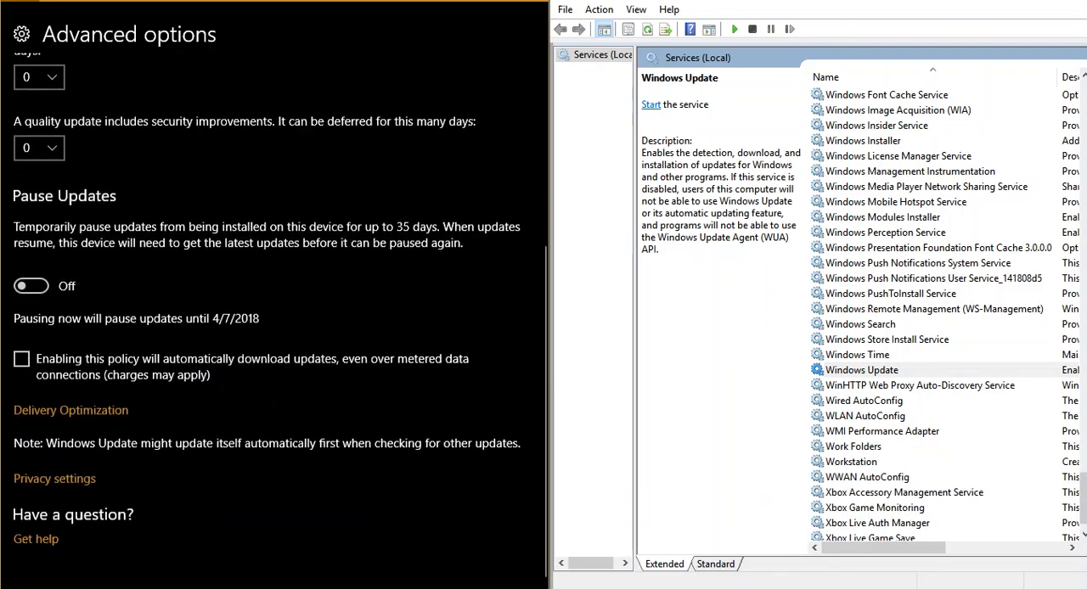
pyautogui.click(70, 410)
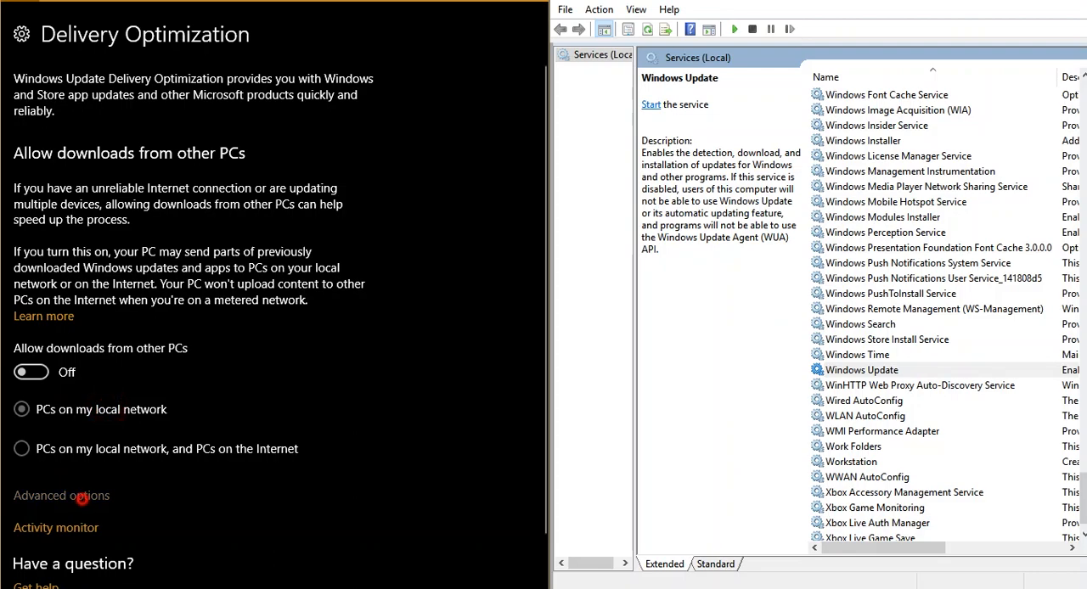
pyautogui.click(61, 495)
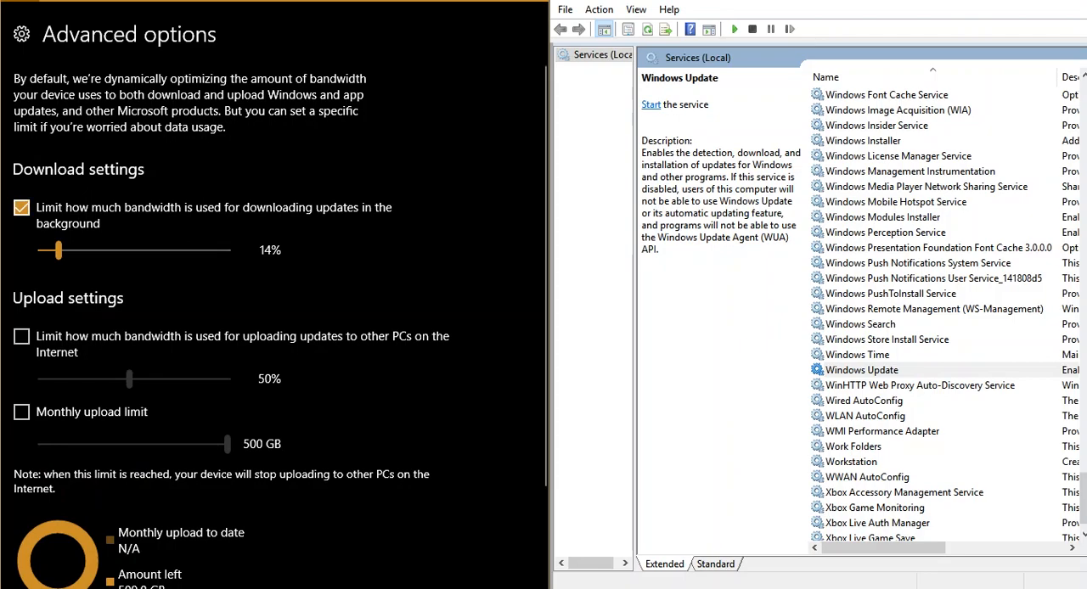
pyautogui.moveTo(59, 250); pyautogui.dragTo(40, 249)
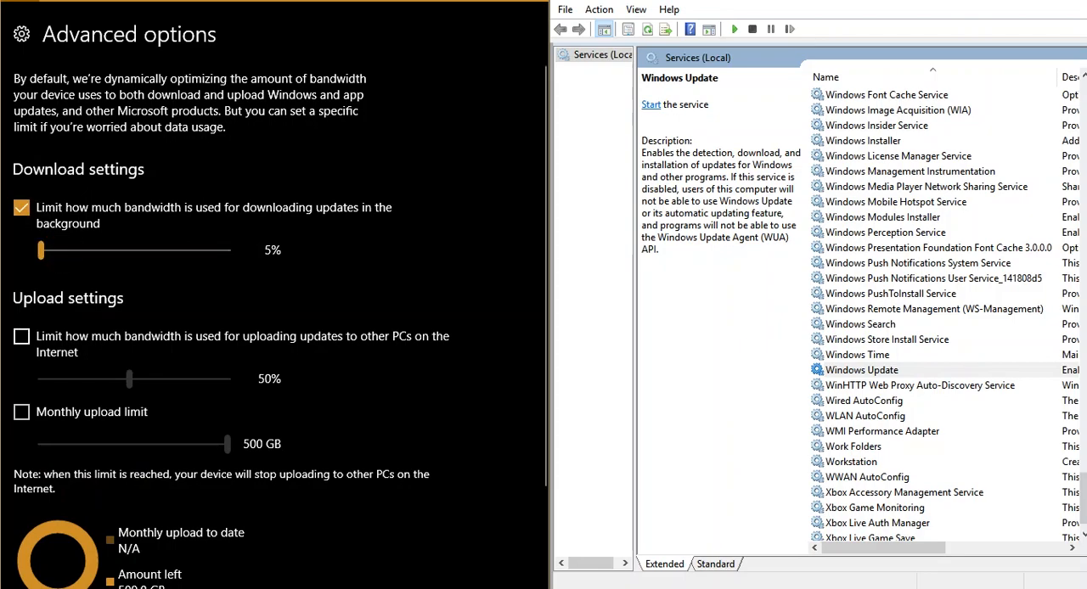
pyautogui.scroll(-3)
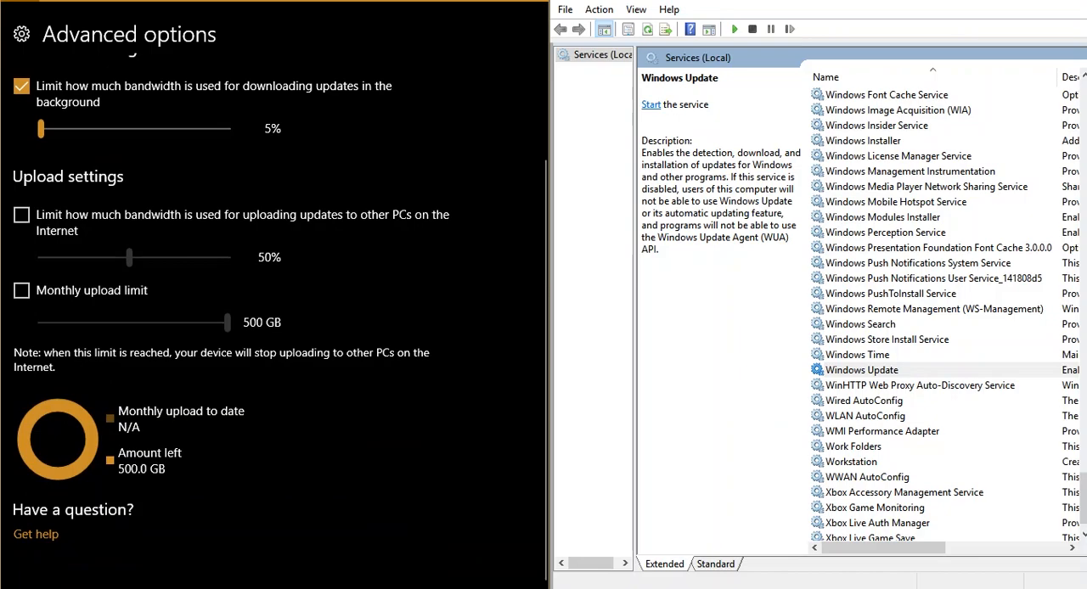
pyautogui.doubleClick(862, 369)
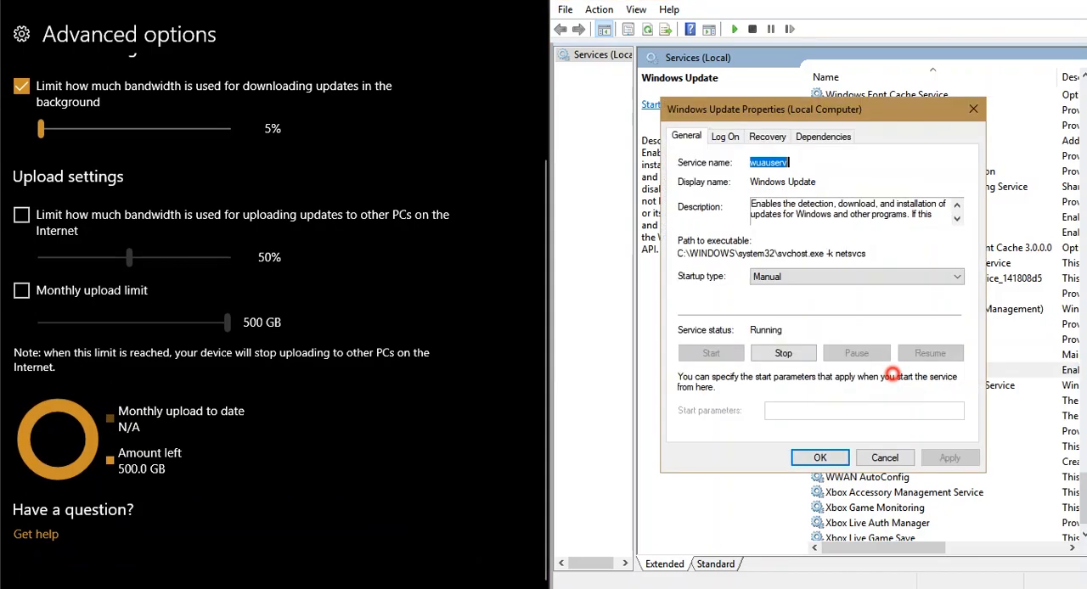
# Stop the Windows Update service and set its startup type to Disabled.
pyautogui.click(782, 352)
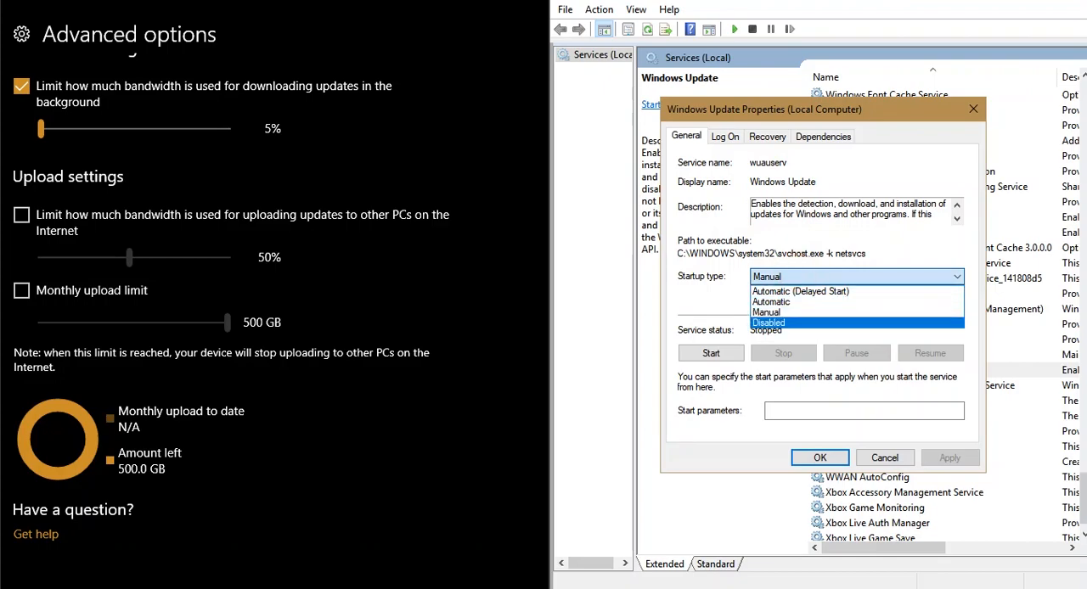
pyautogui.click(768, 323)
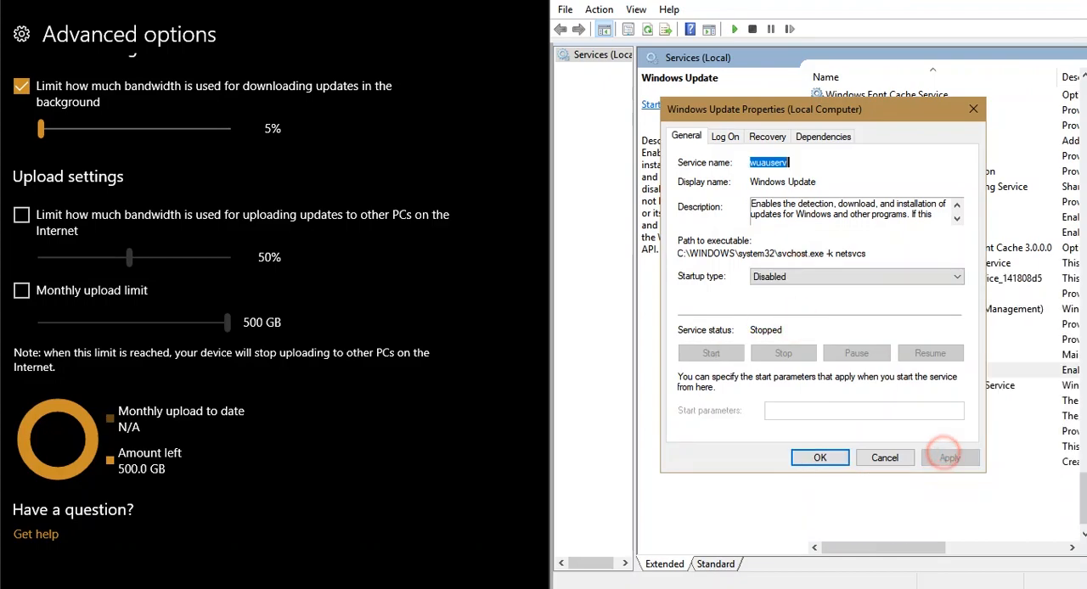